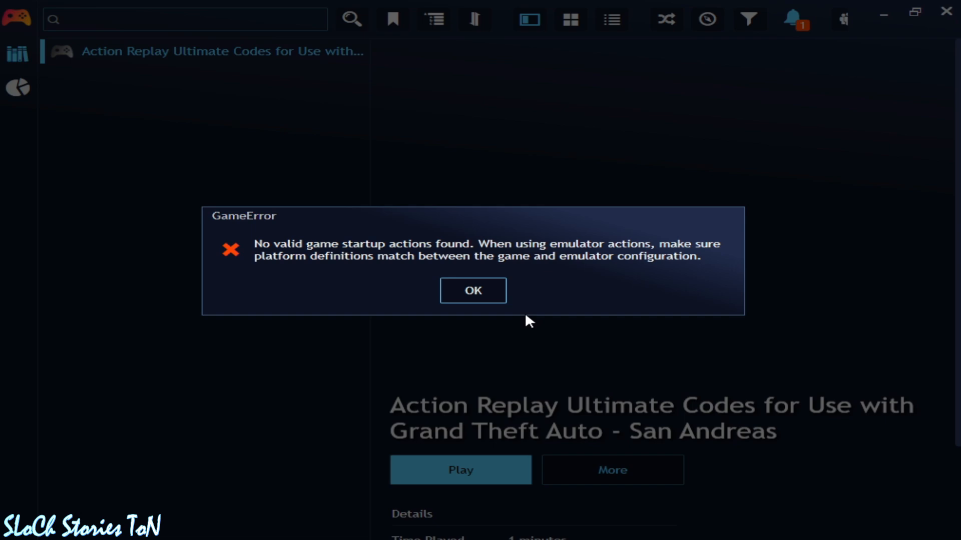
# Dismiss the game startup error and review the Action Replay game's actions in Edit Game Details.
pyautogui.click(473, 290)
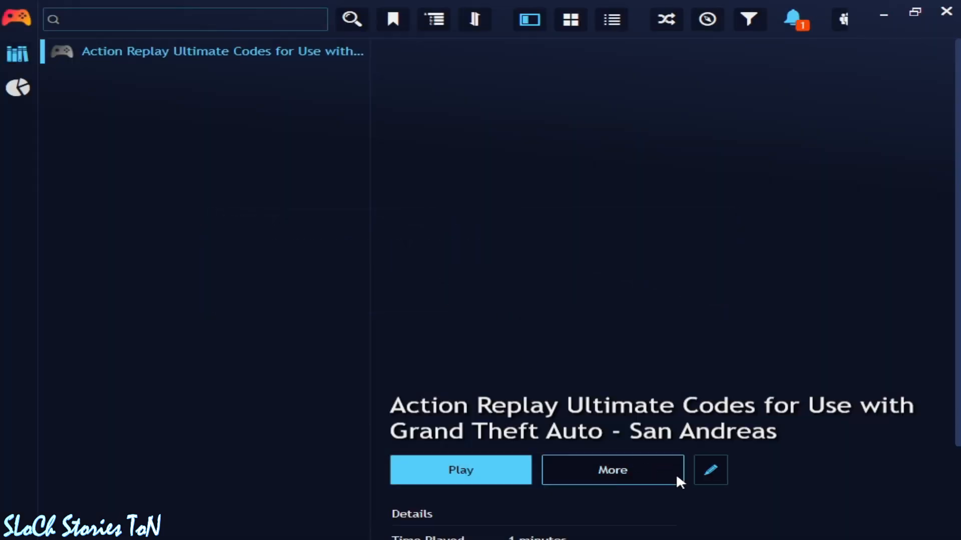
pyautogui.click(710, 470)
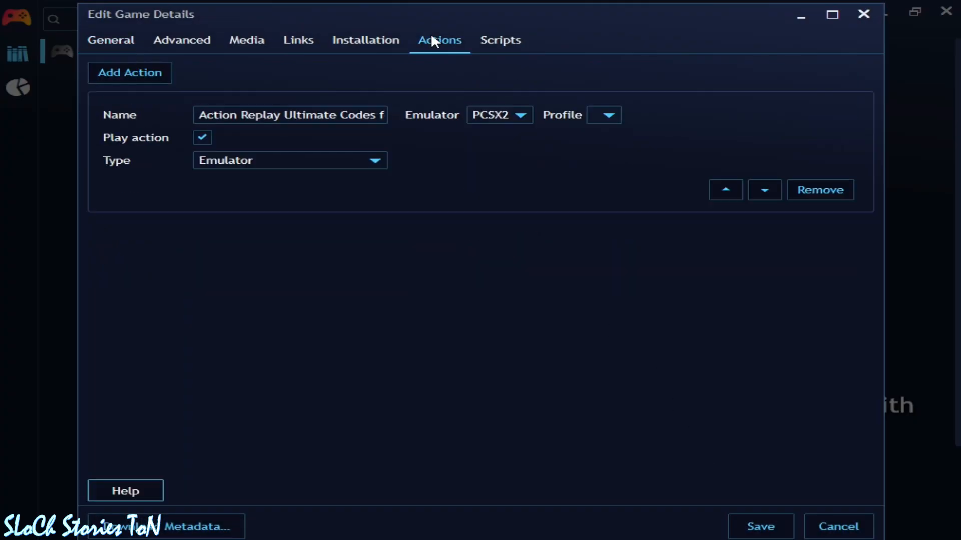
pyautogui.click(130, 73)
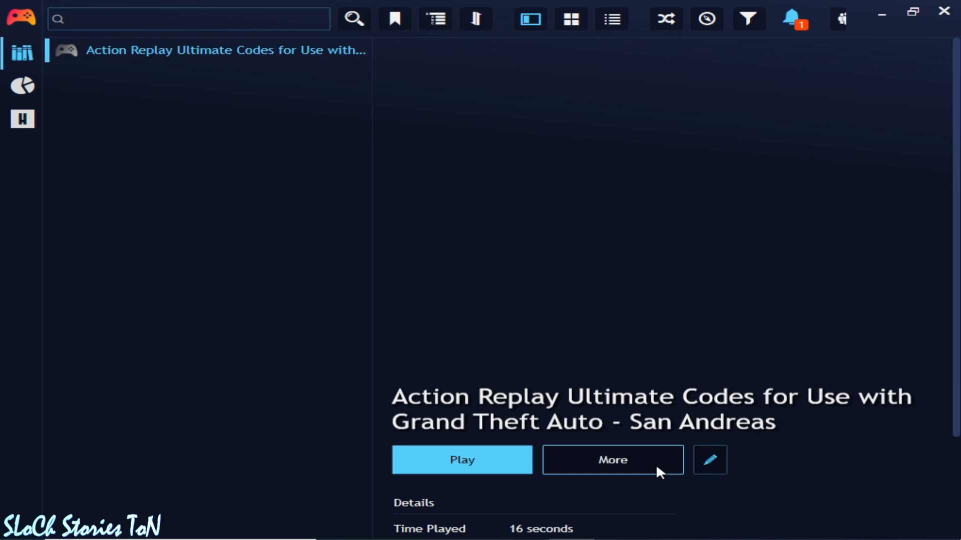
# Remove the Action Replay game from the library and confirm the deletion.
pyautogui.click(613, 460)
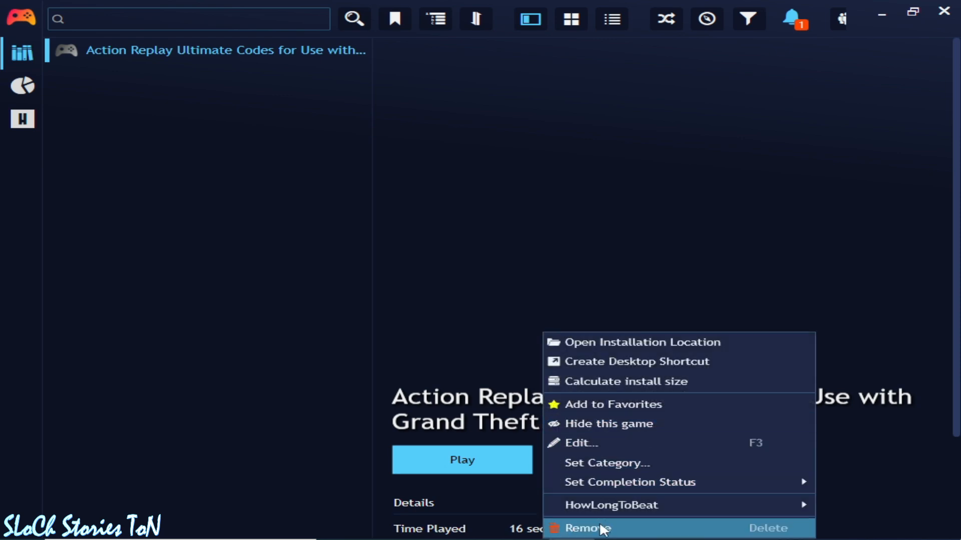
pyautogui.click(589, 528)
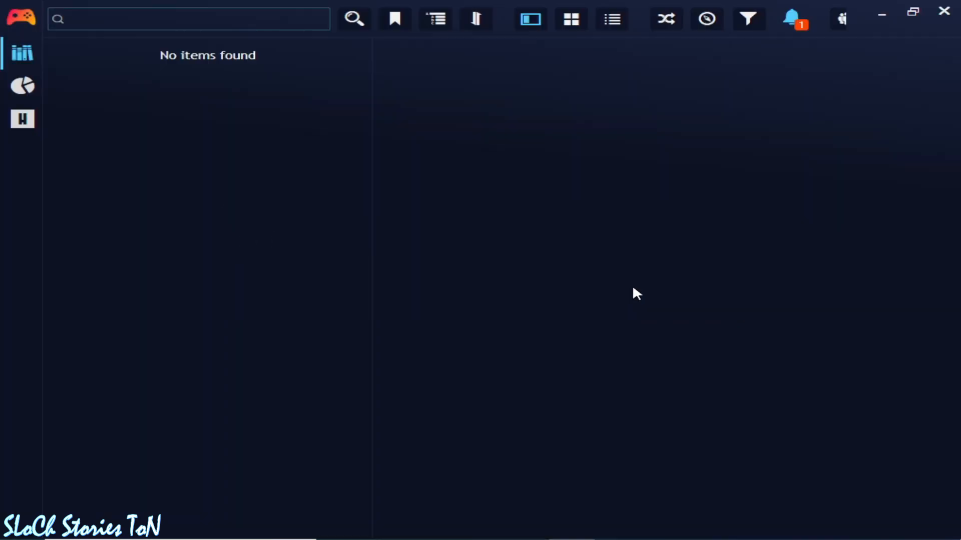
pyautogui.click(20, 18)
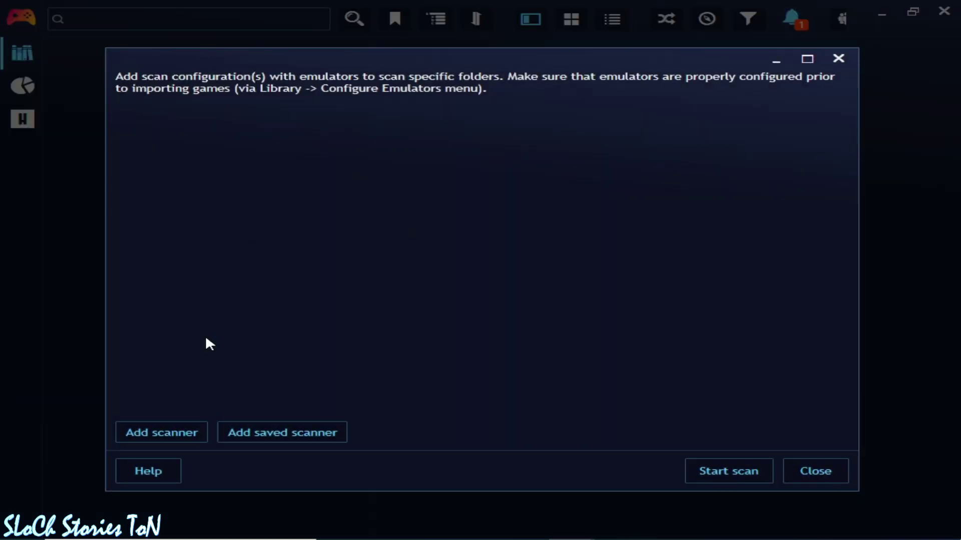
pyautogui.click(162, 432)
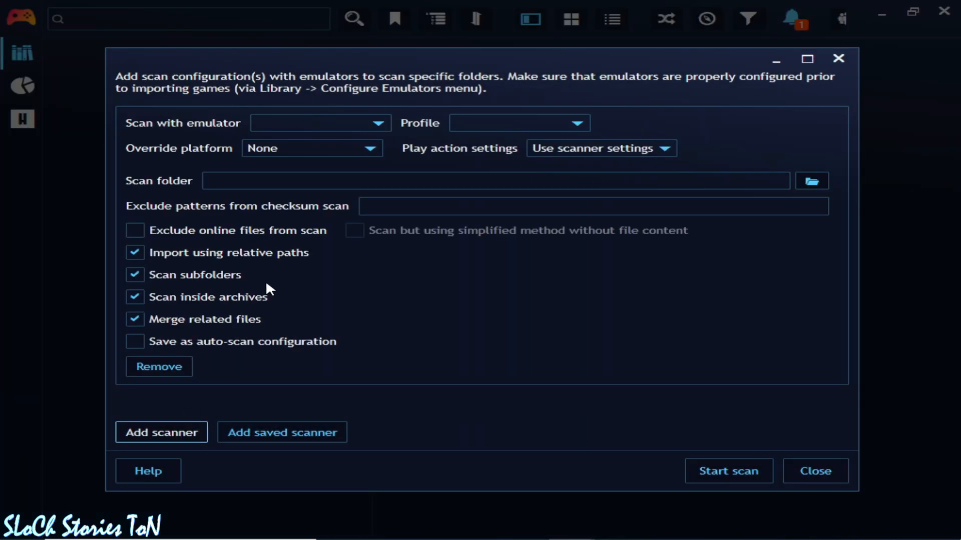
pyautogui.click(320, 123)
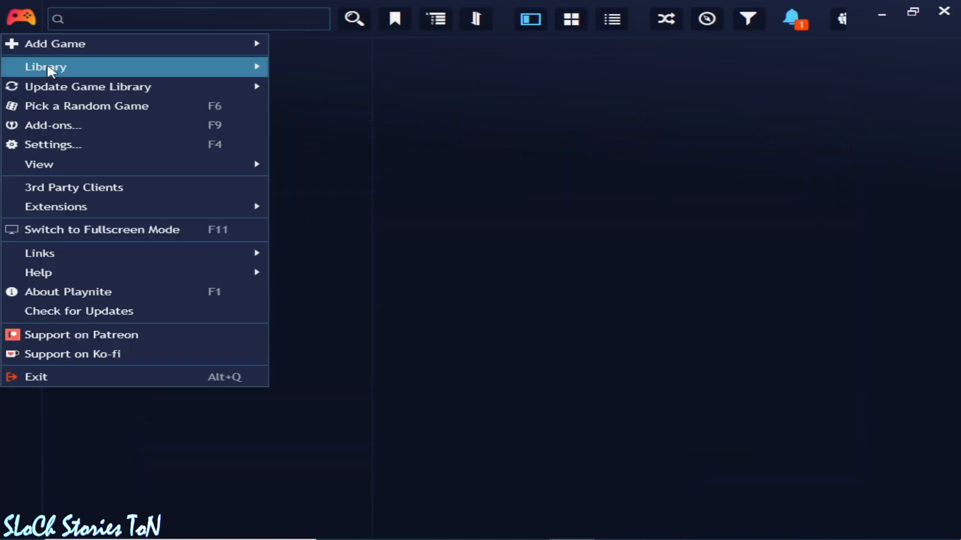
# Browse the main menu's Library submenu to reach the Add Game options.
pyautogui.click(46, 66)
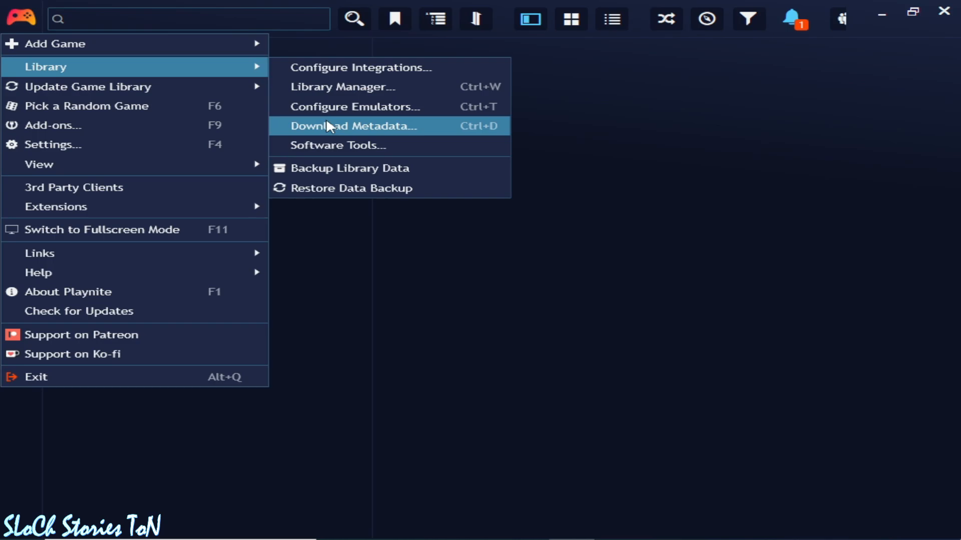
pyautogui.click(352, 106)
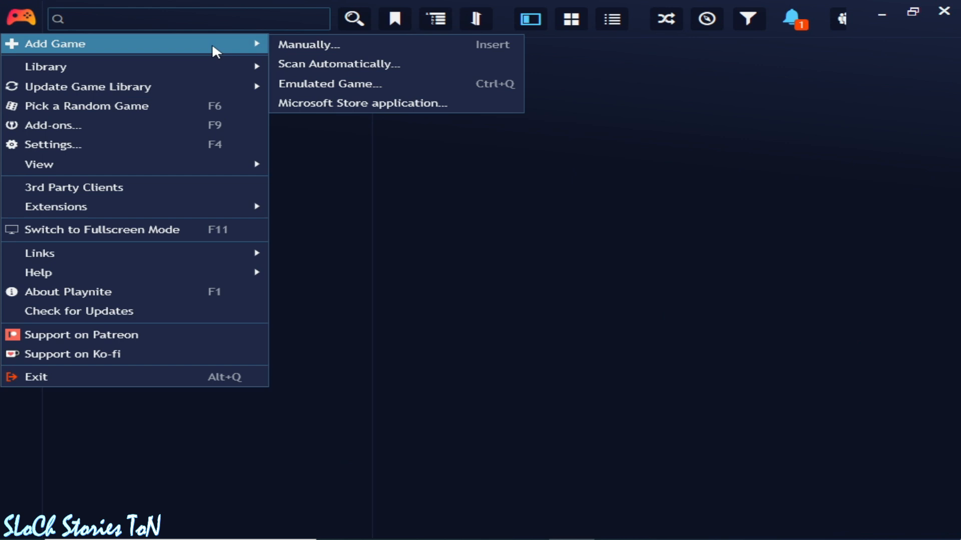
# Add a PCSX2 scanner for the 'Action Replay Ultimate Codes ... San Andreas (USA) (Unl)' folder and start scanning.
pyautogui.click(337, 64)
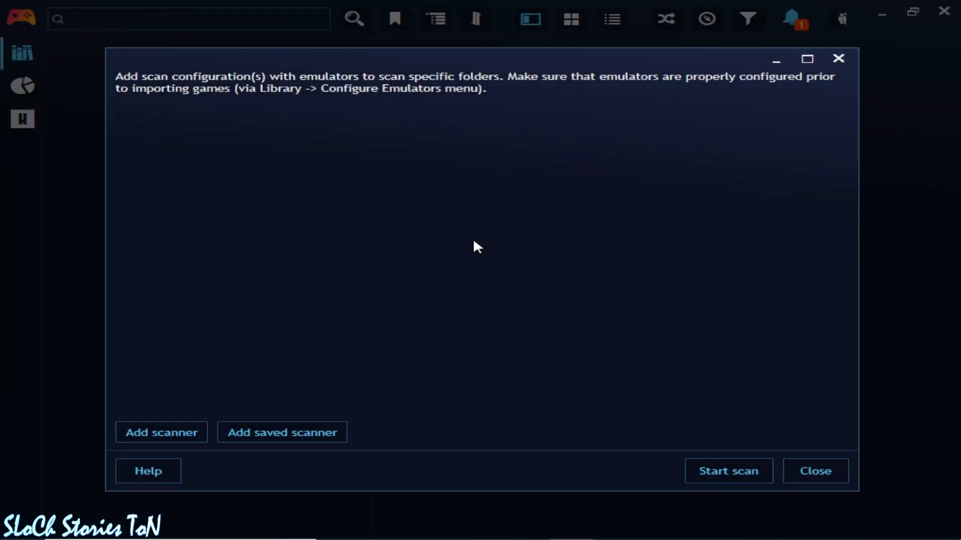
pyautogui.click(161, 432)
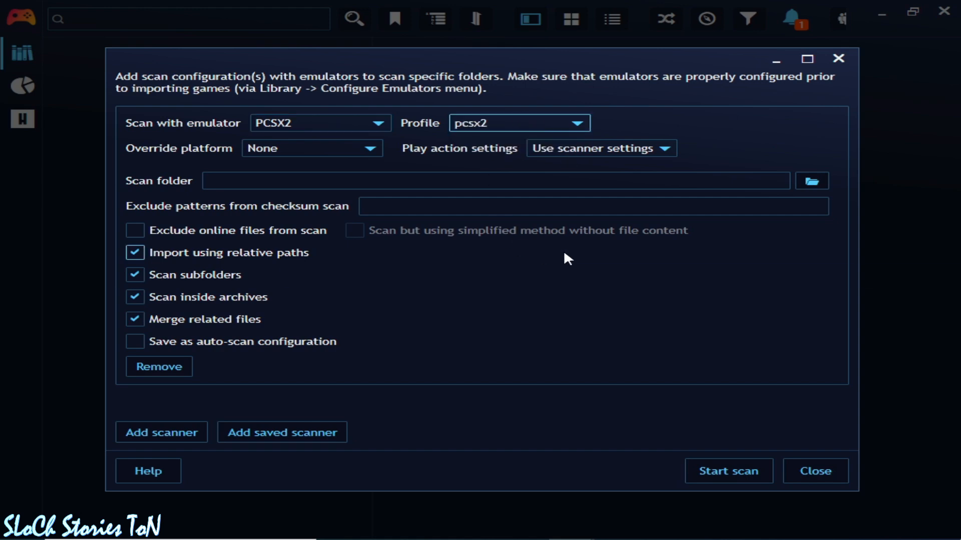
pyautogui.click(812, 181)
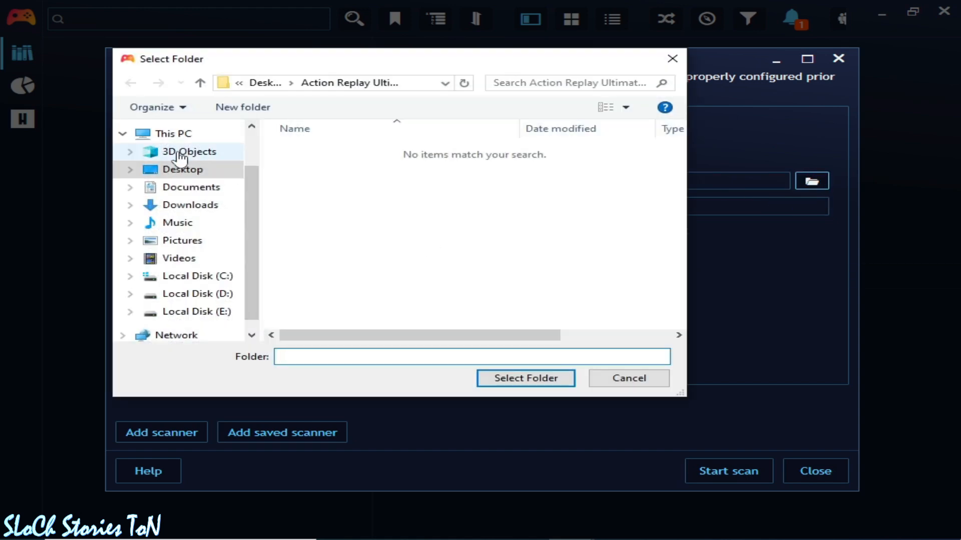
pyautogui.write('eplay Ultimate Codes for Use with Grand Theft Auto - San Andreas (USA) (Unl)')
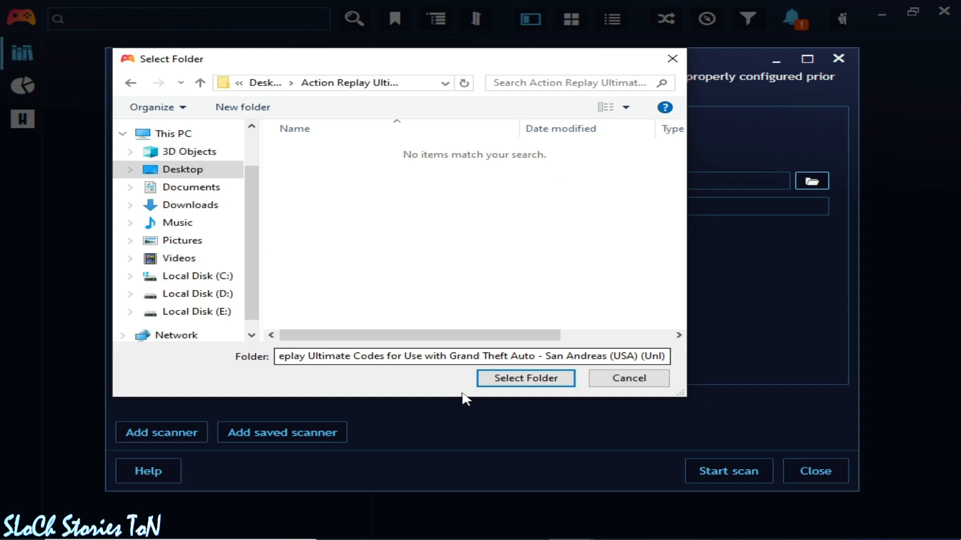
pyautogui.click(526, 379)
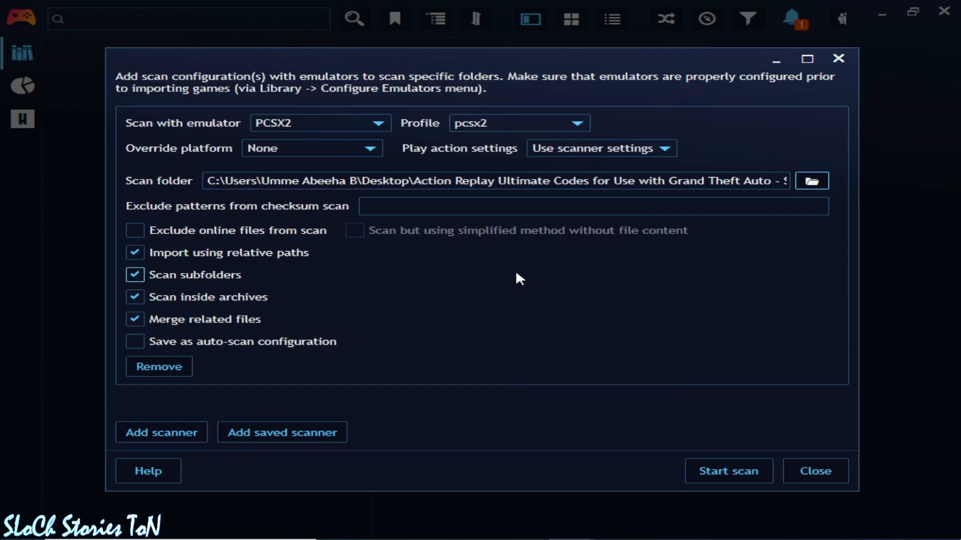
pyautogui.click(729, 471)
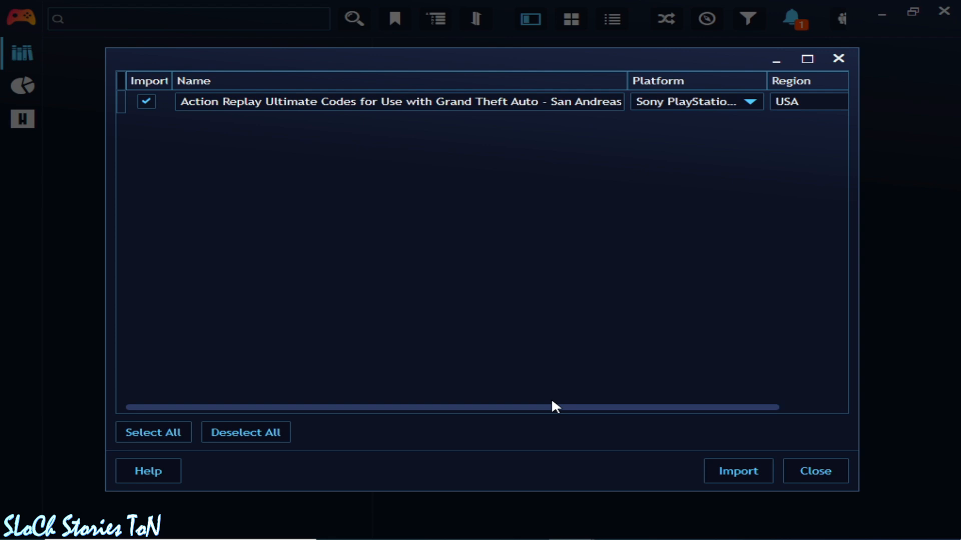
# Import the found Action Replay San Andreas game from the scan results.
pyautogui.click(739, 470)
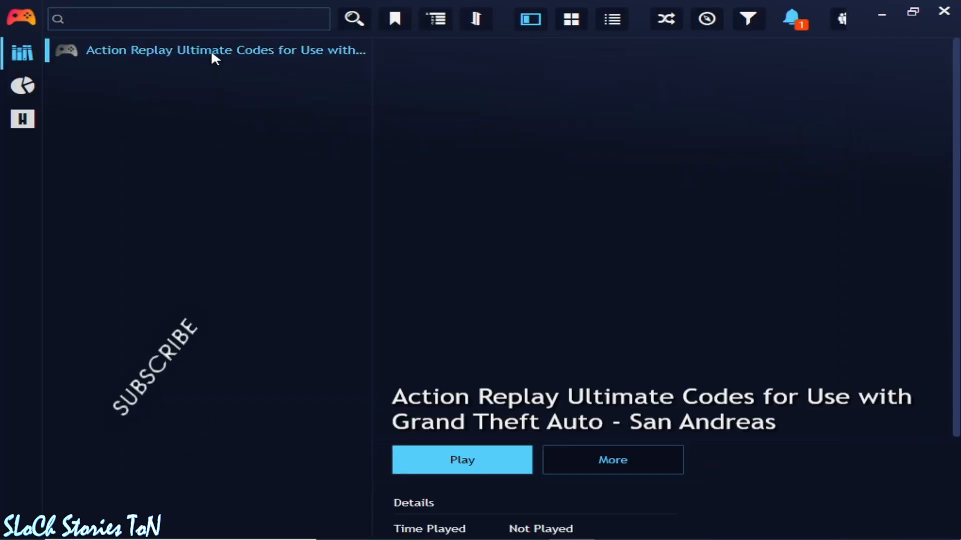